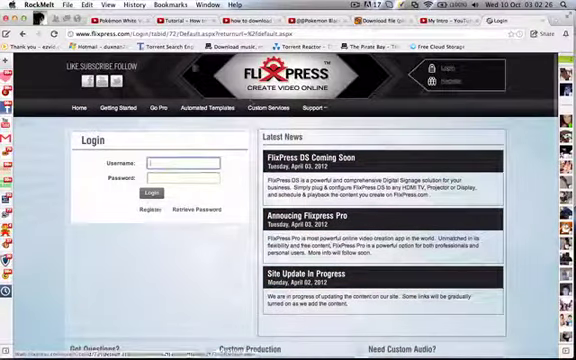
From the Support menu, reach the new-account Register form
left_click(320, 108)
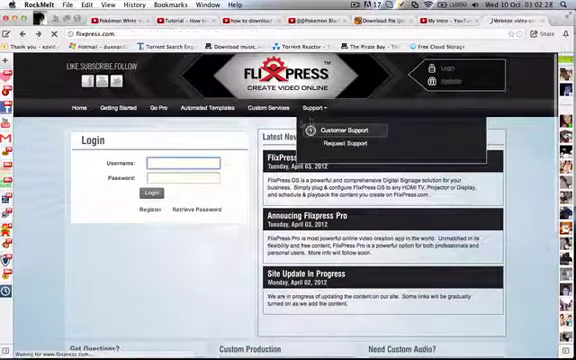
left_click(80, 108)
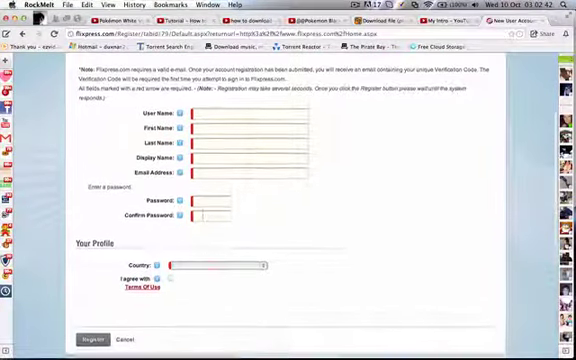
Return to the home page and attempt a sign-in that fails
scroll("down", 3)
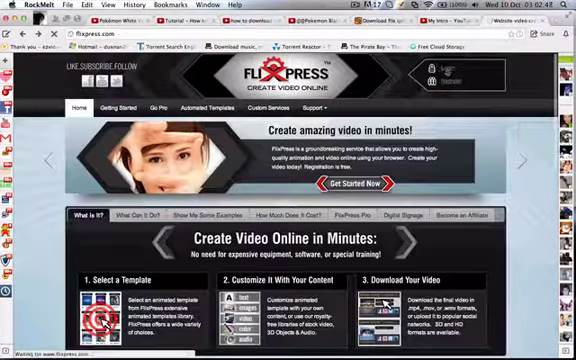
left_click(436, 72)
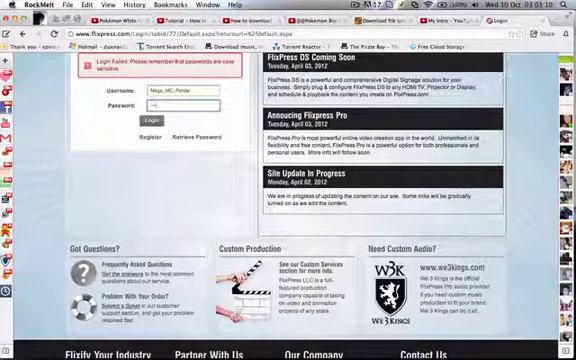
Log in successfully and bring up the Automated Templates catalogue
left_click(142, 120)
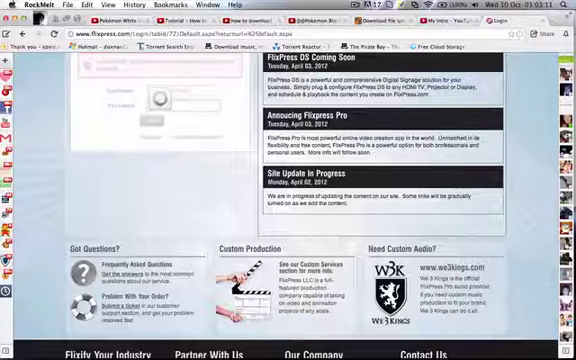
left_click(144, 118)
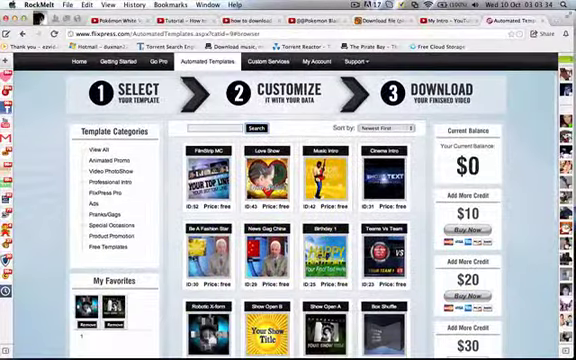
Preview Cinematic Intro 1 and begin customizing it
scroll("down", 3)
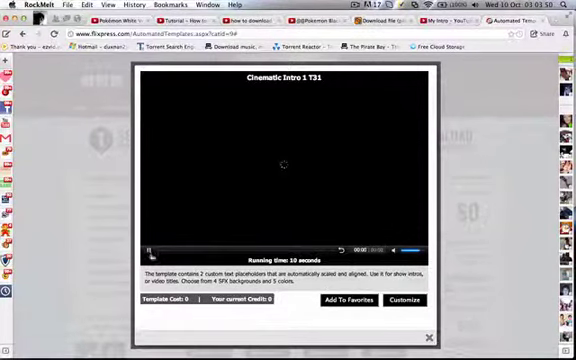
left_click(148, 248)
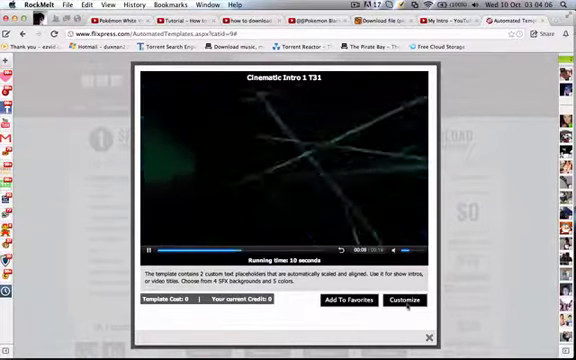
left_click(404, 300)
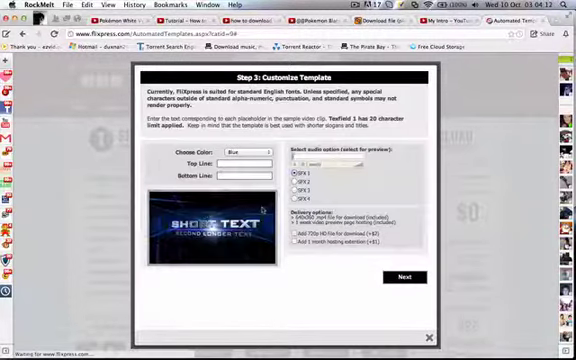
Choose Green colour, enter 'MegaMinecraft' as the top line, and continue to order review
left_click(240, 152)
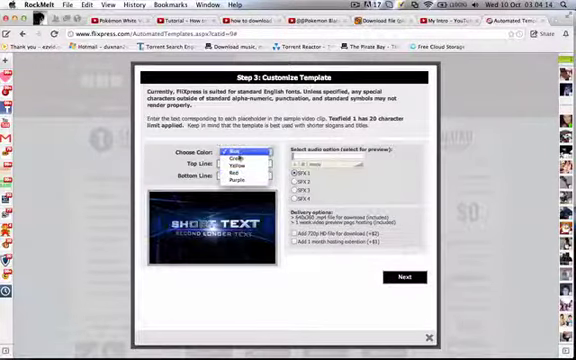
left_click(226, 152)
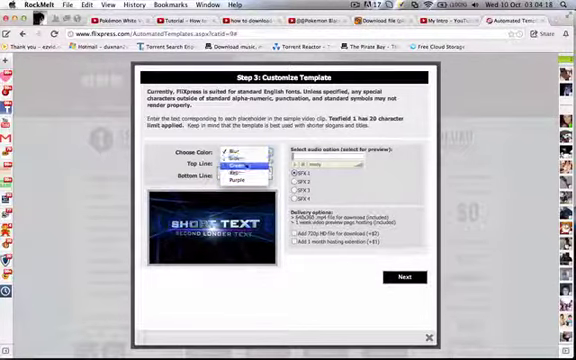
left_click(236, 162)
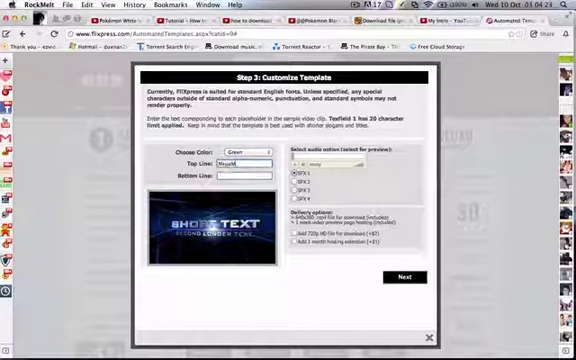
type("MegaMinecraftPanda")
left_click(244, 176)
type("Subscribe,Like,Comme")
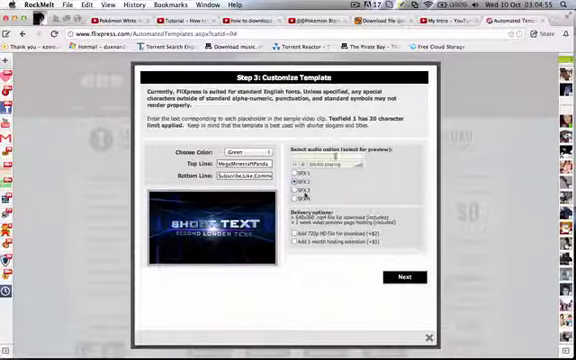
left_click(296, 188)
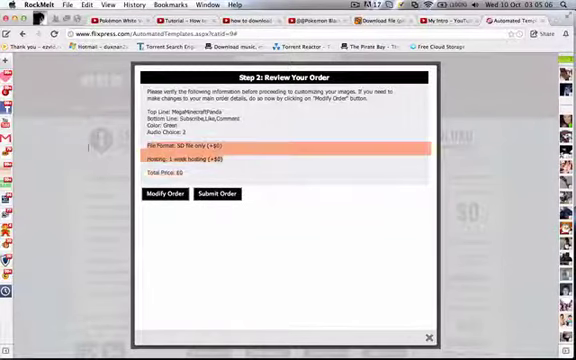
Submit the order for the customized Cinematic Intro 1
left_click(212, 194)
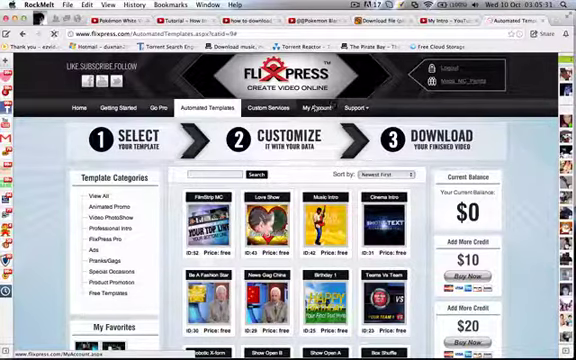
From My Account, bring up the YouTube upload form for the finished intro
left_click(310, 106)
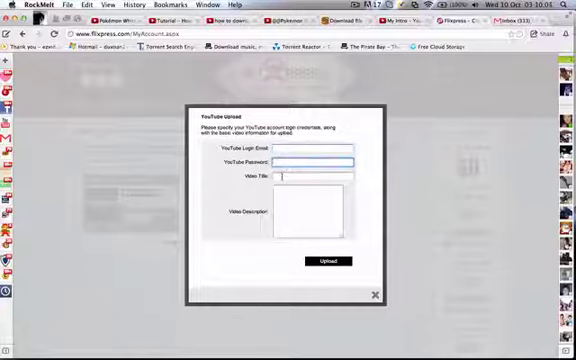
Poke at the YouTube title and description fields, then abandon the upload for a download
left_click(316, 176)
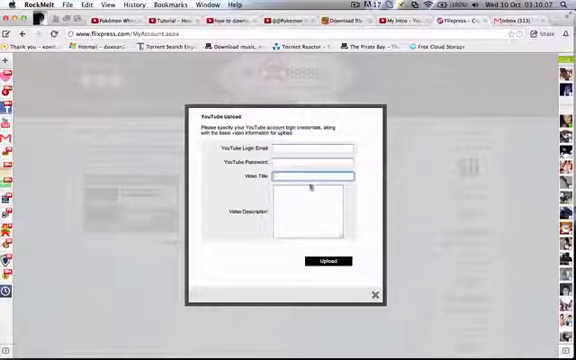
left_click(308, 210)
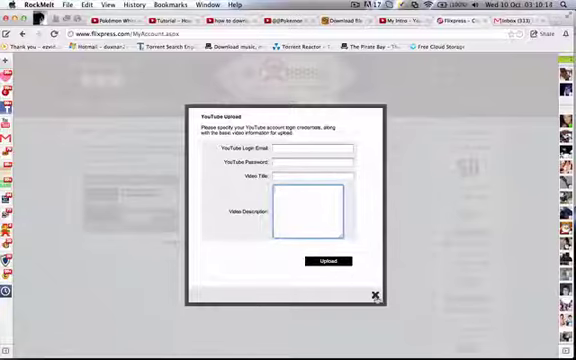
left_click(374, 294)
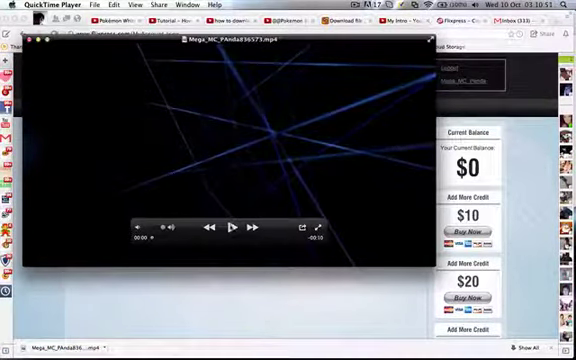
Play the downloaded intro in QuickTime, then close the player
left_click(232, 228)
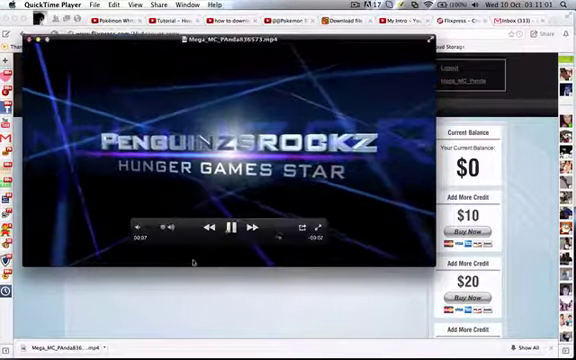
left_click(234, 228)
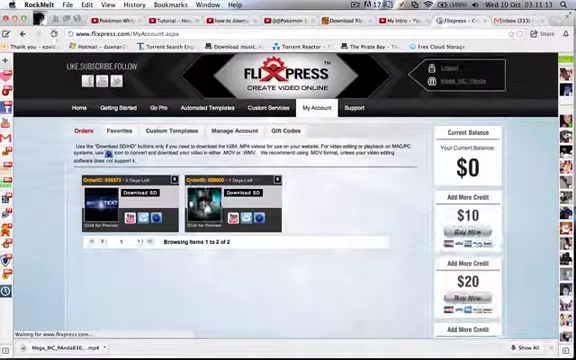
left_click(352, 12)
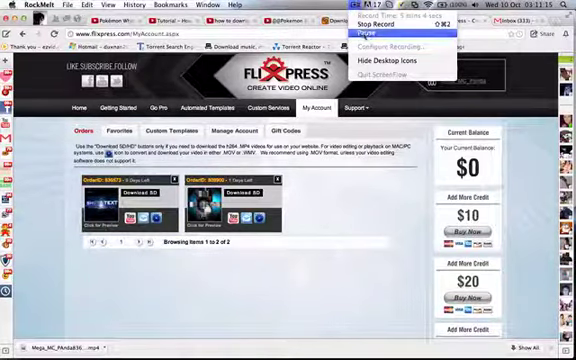
mouse_move(384, 24)
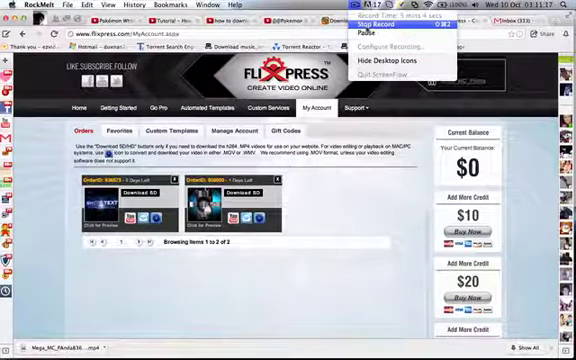